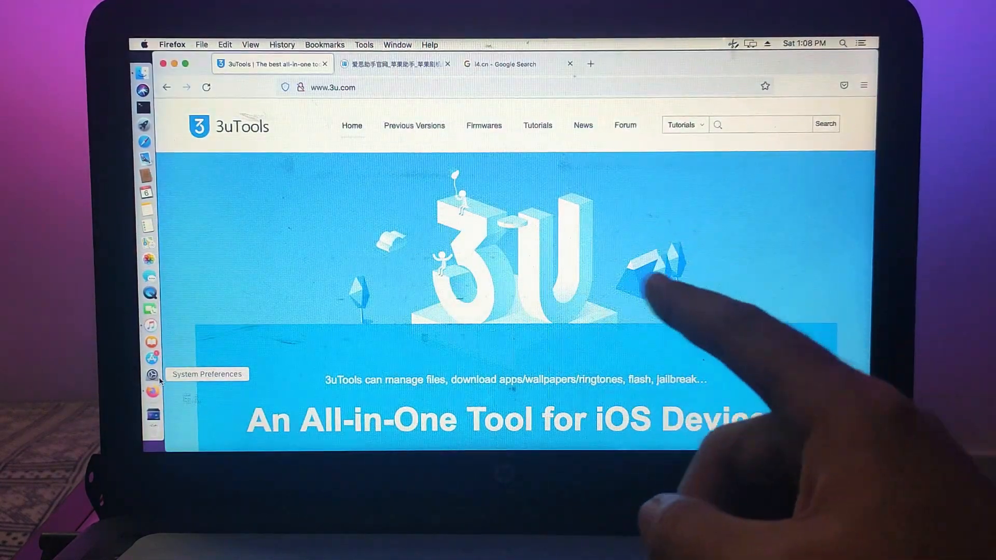
# - Browse the Chinese i4.cn homepage's product sections, then return to the Google results for i4.cn
pyautogui.scroll(-3)
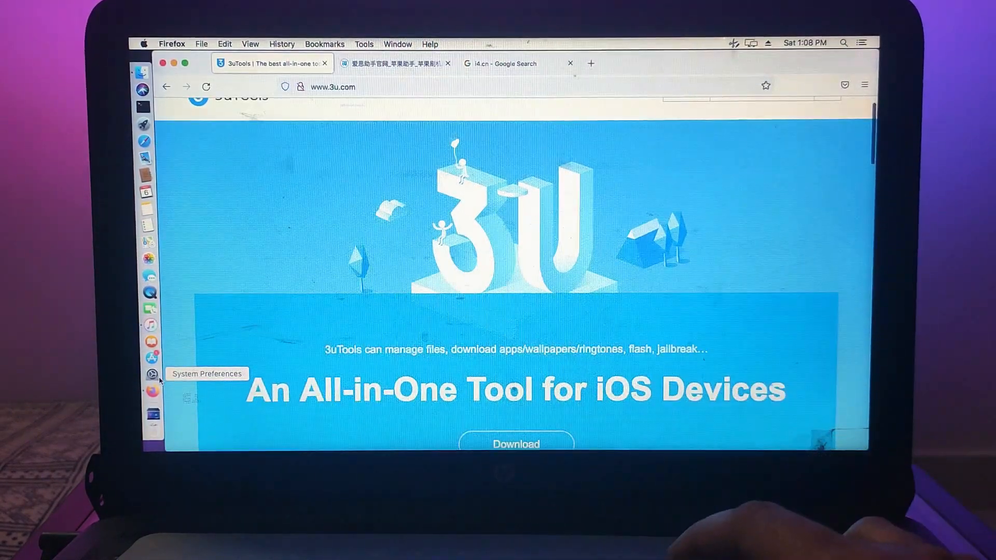
pyautogui.scroll(-3)
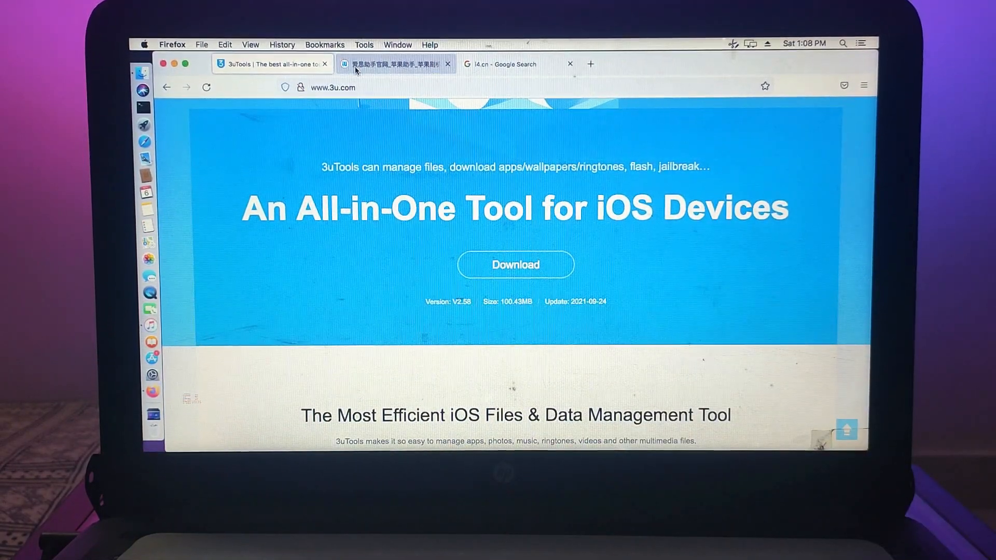
pyautogui.click(394, 65)
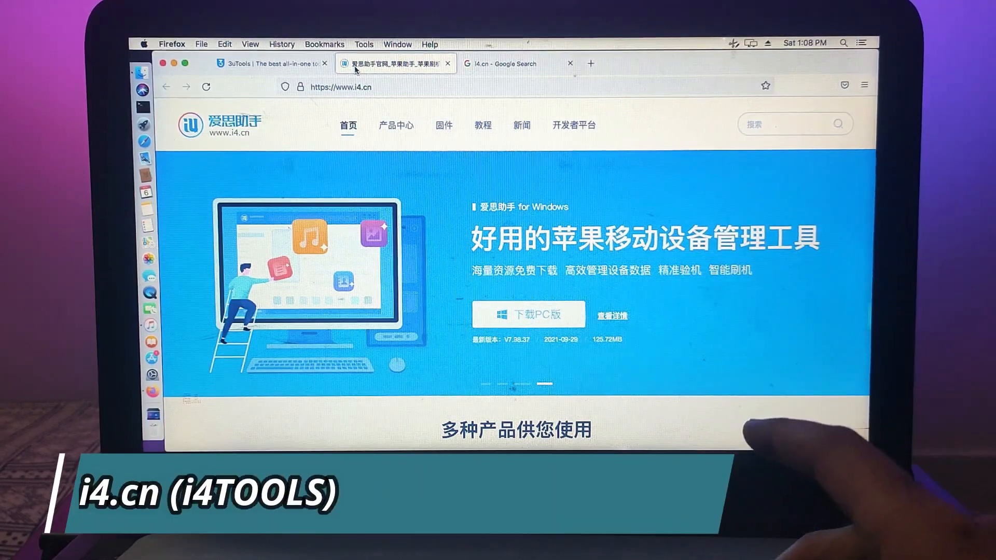
pyautogui.scroll(-3)
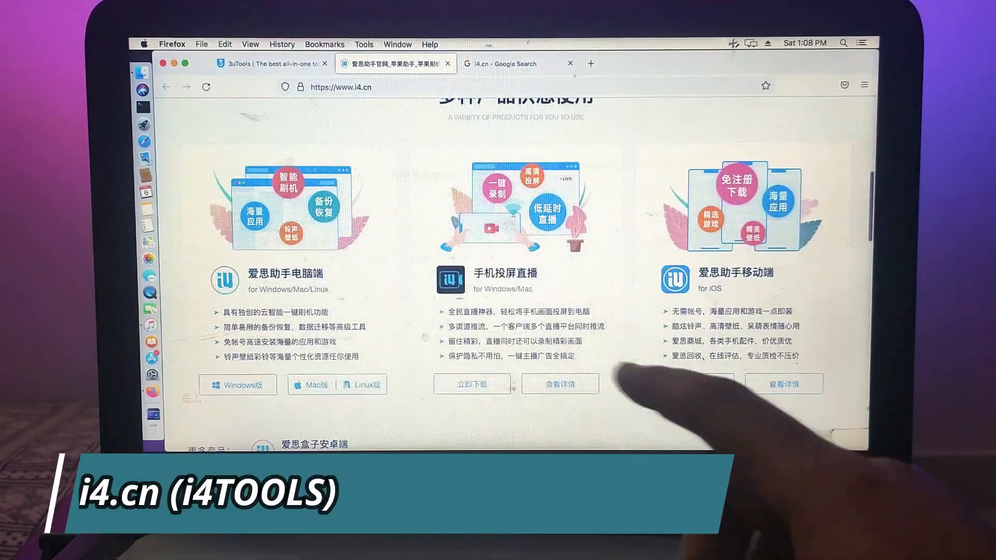
pyautogui.scroll(-3)
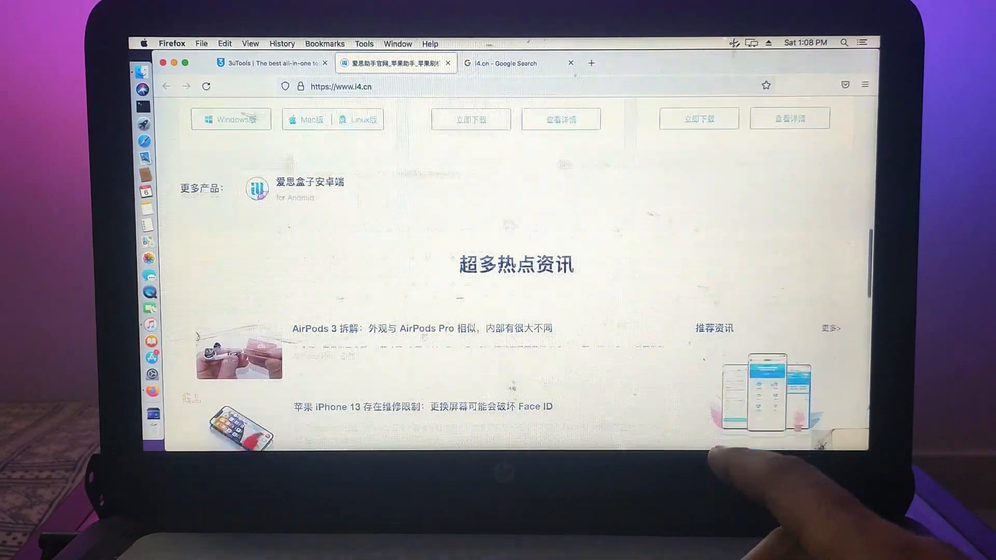
pyautogui.scroll(-3)
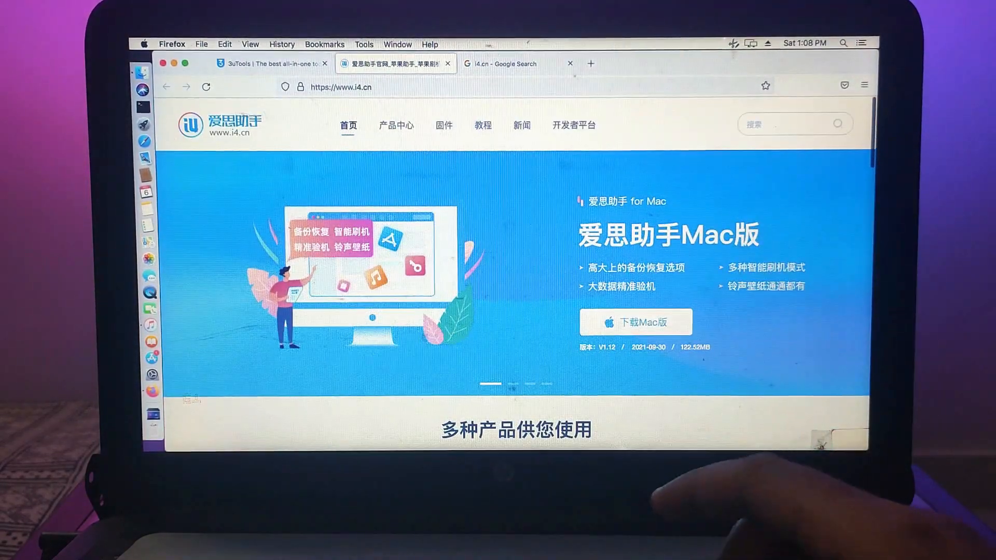
pyautogui.click(506, 63)
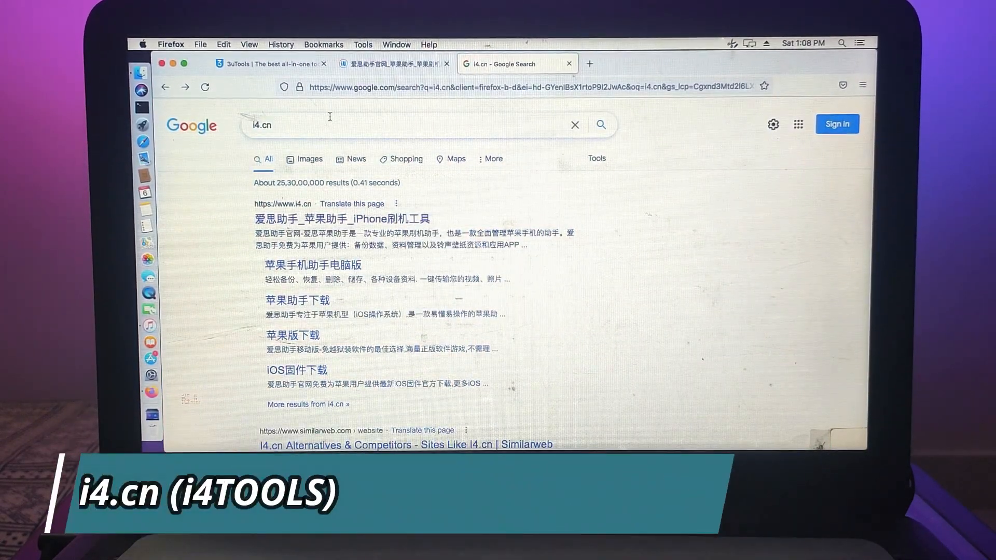
# - View the English-translated i4.cn page and start the Mac version download of i4Tools
pyautogui.click(351, 203)
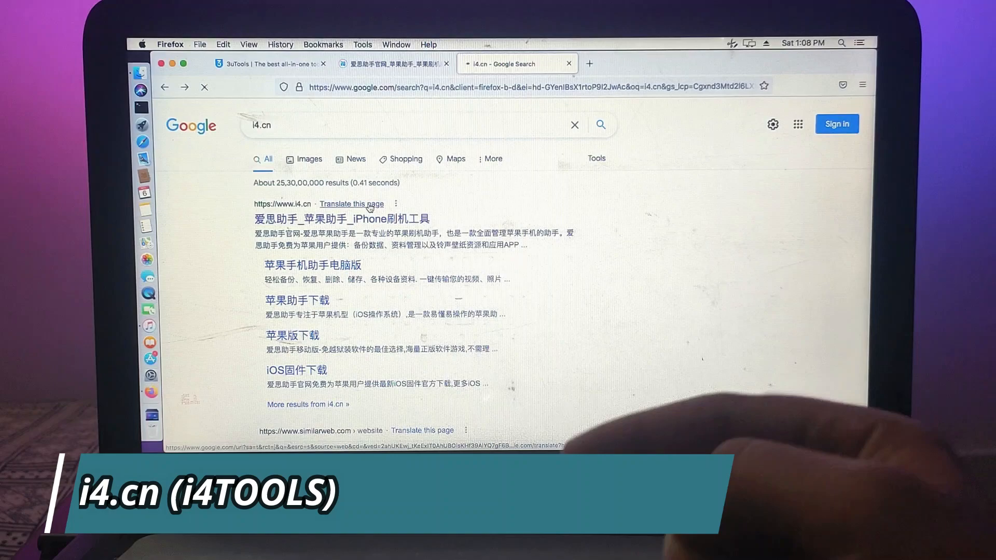
pyautogui.click(351, 203)
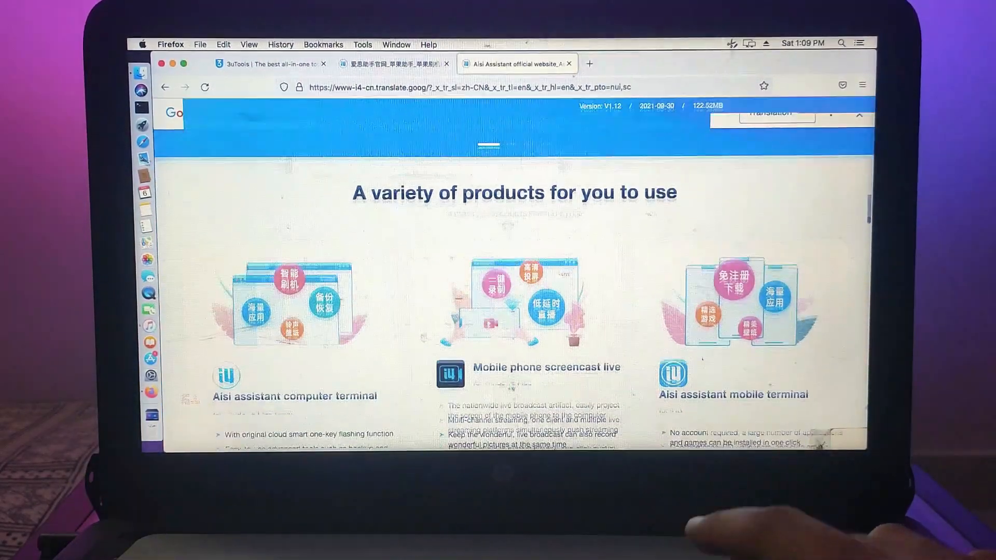
pyautogui.scroll(-3)
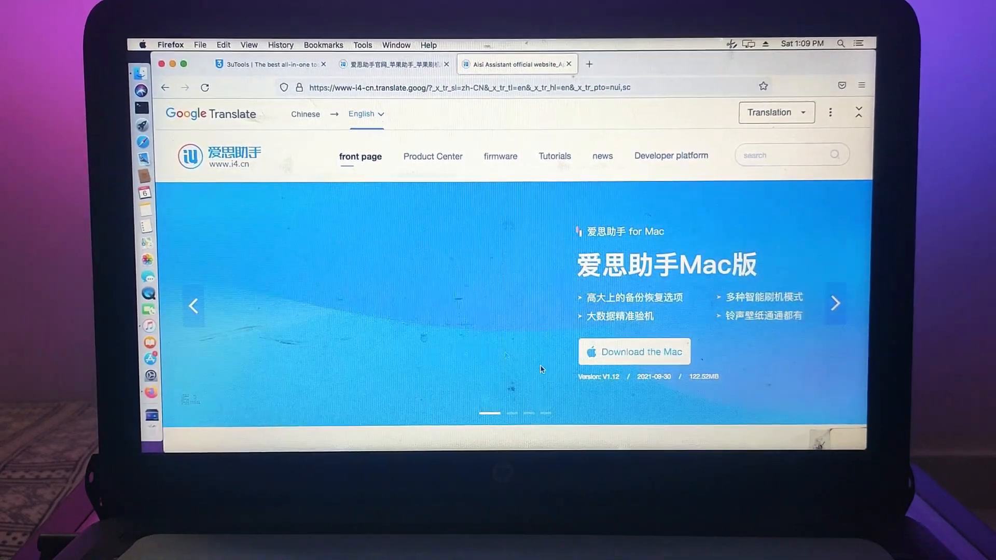
pyautogui.click(635, 352)
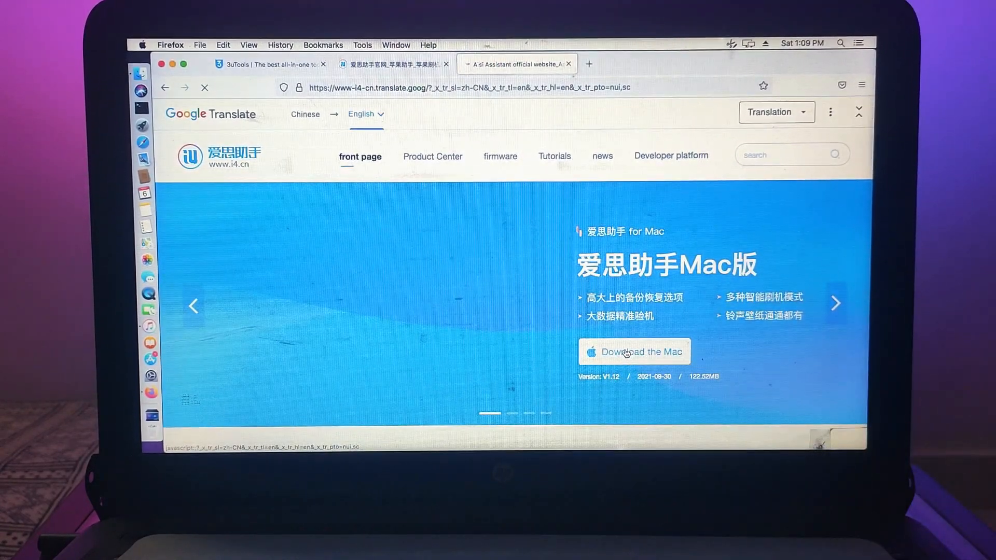
# - Choose Save File for i4Tools_v1.12.005.dmg so Firefox begins downloading it
pyautogui.click(635, 352)
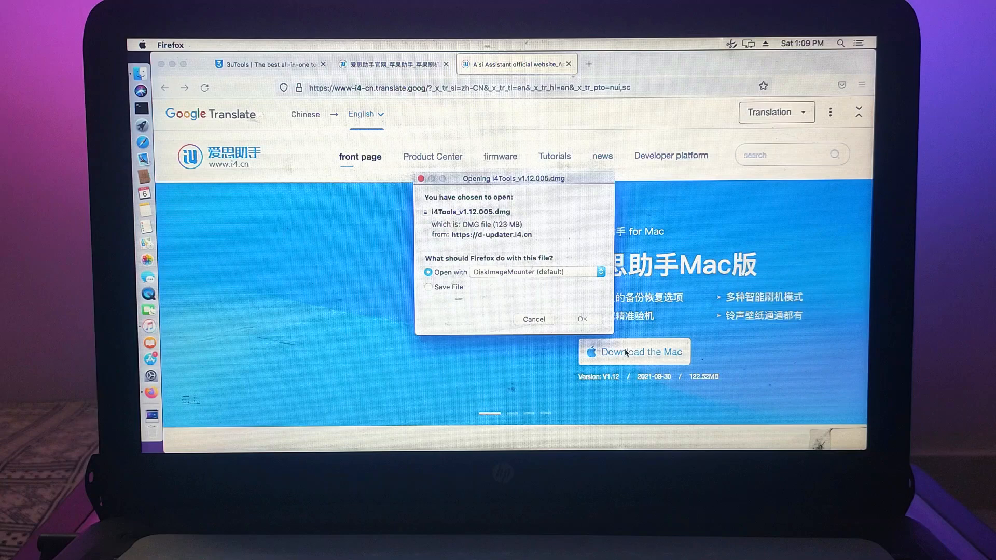
pyautogui.click(429, 286)
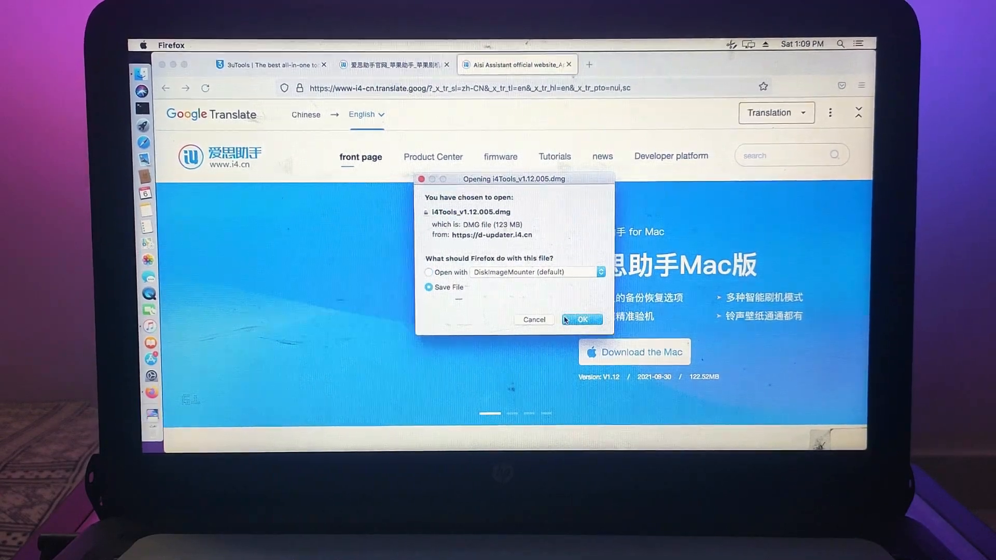
pyautogui.click(582, 320)
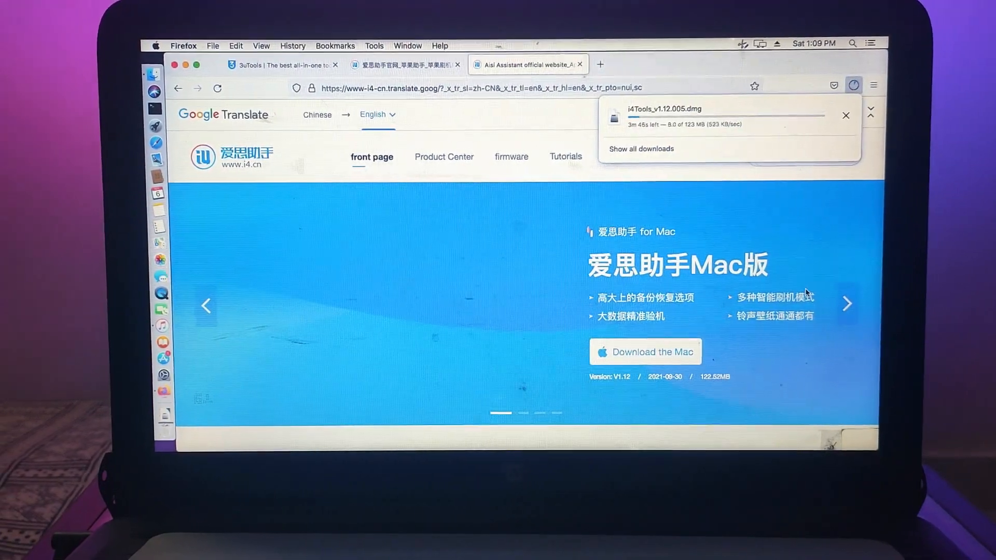